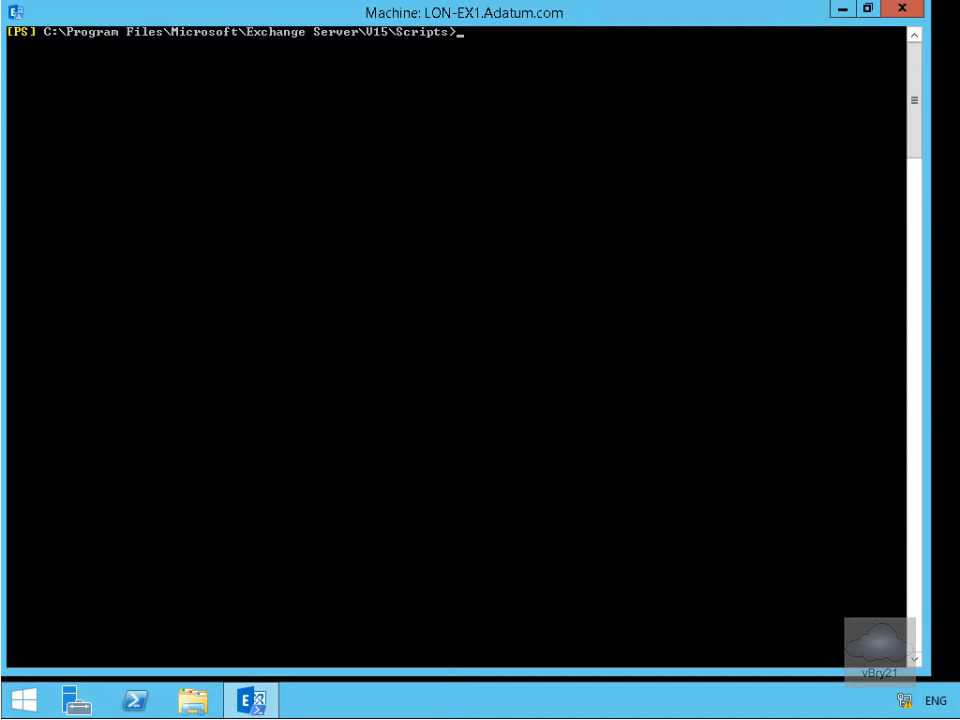
mouse_move(140, 68)
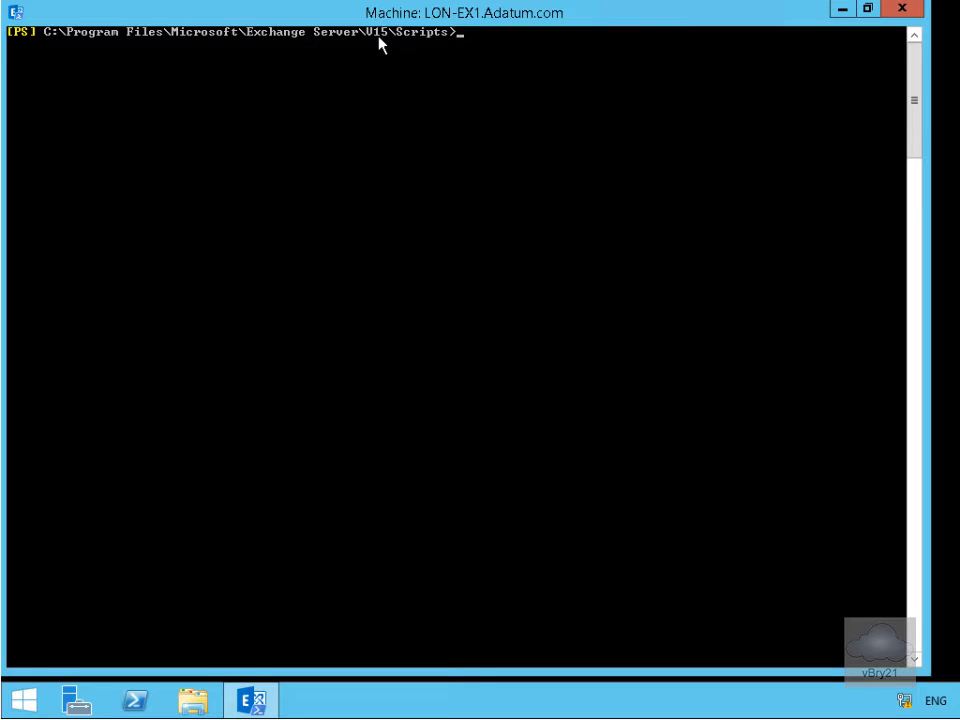
mouse_move(480, 108)
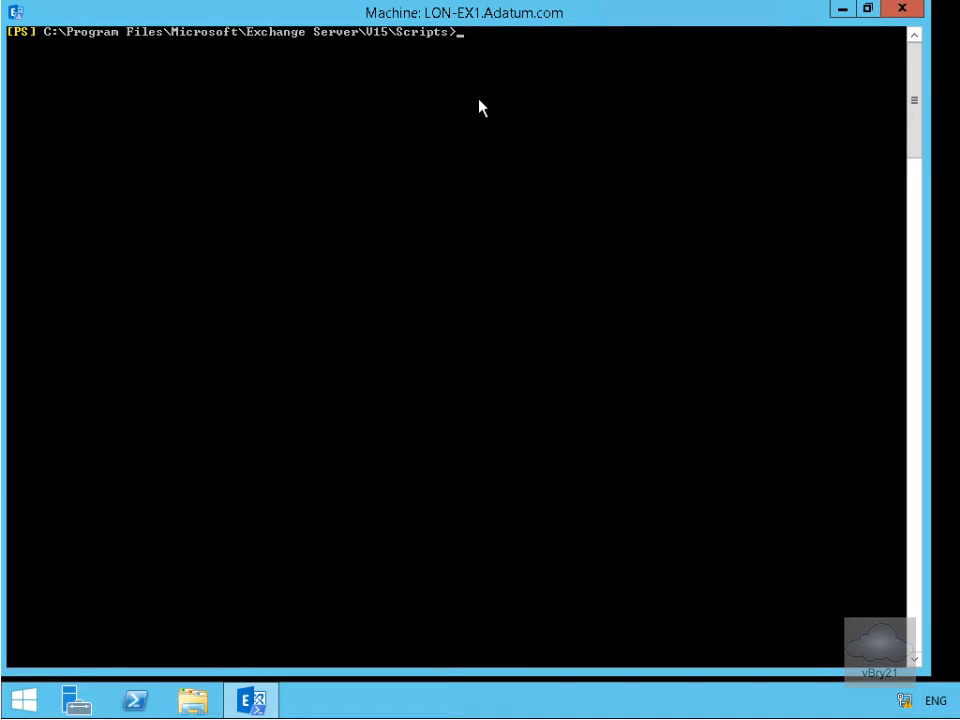
- Run .\install-antispamagents.ps1 to install the Content Filter, Sender Id, Sender Filter, Recipient Filter and Protocol Analysis agents
text(.\install-antispamagents.ps1)
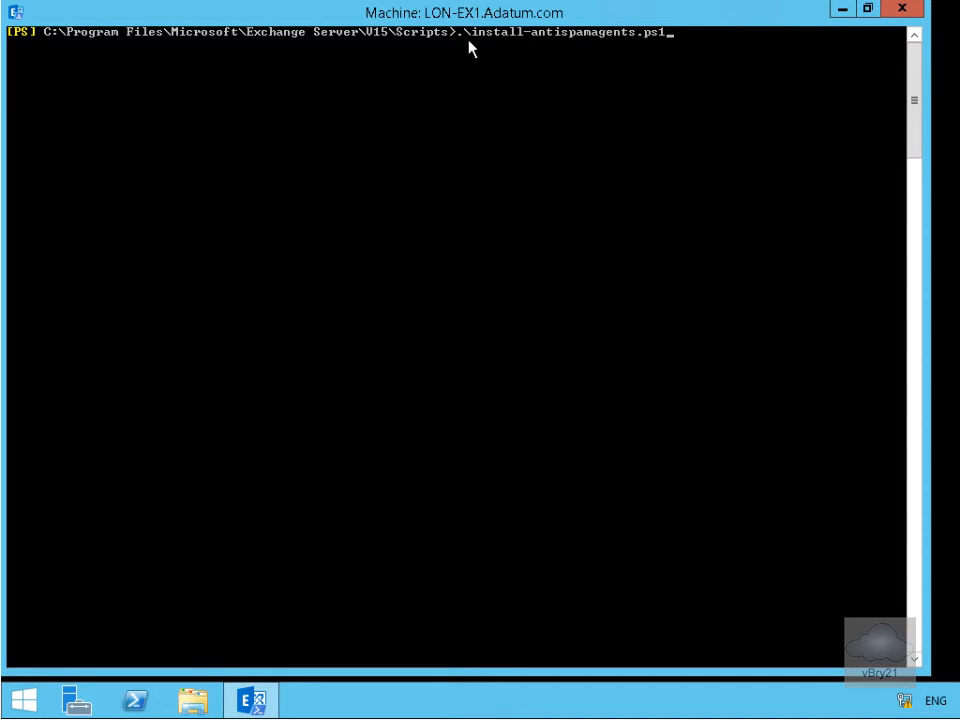
mouse_move(488, 48)
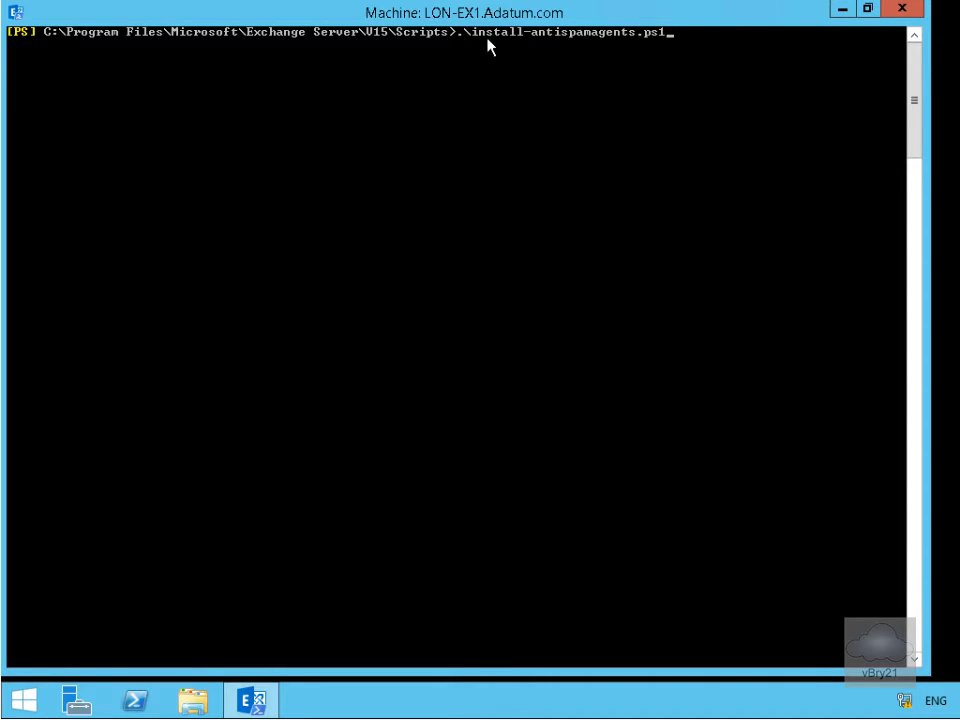
mouse_move(672, 70)
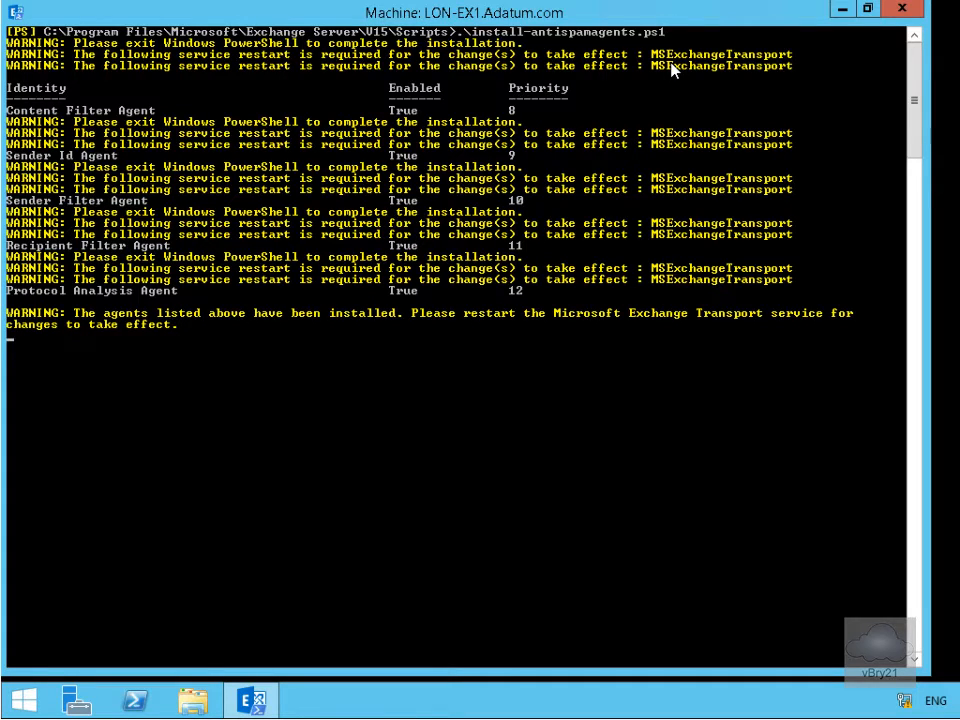
mouse_move(130, 160)
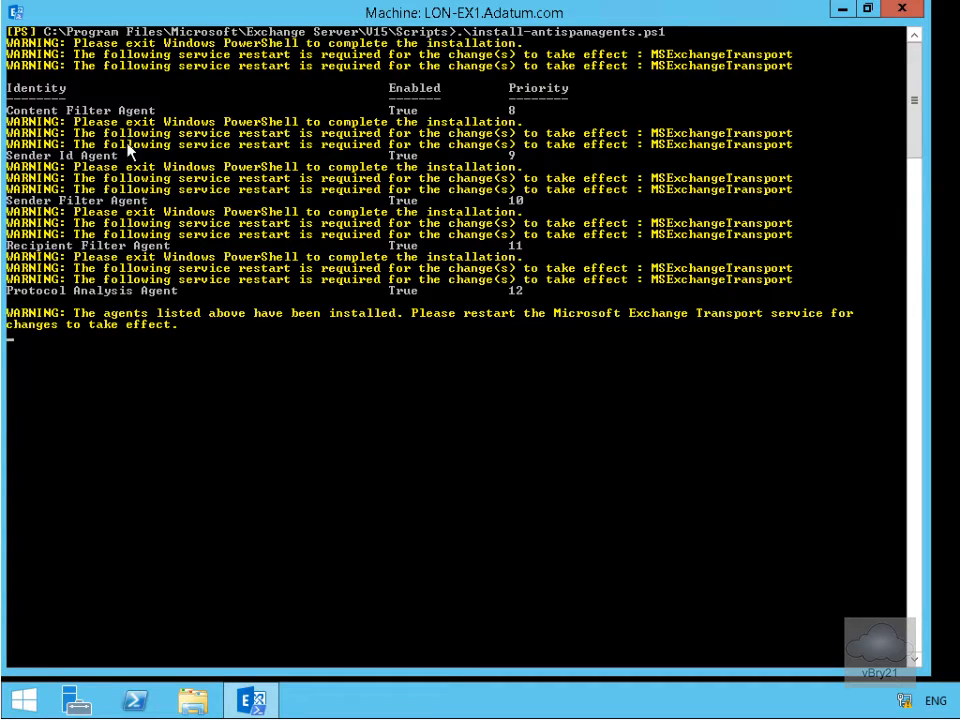
mouse_move(110, 210)
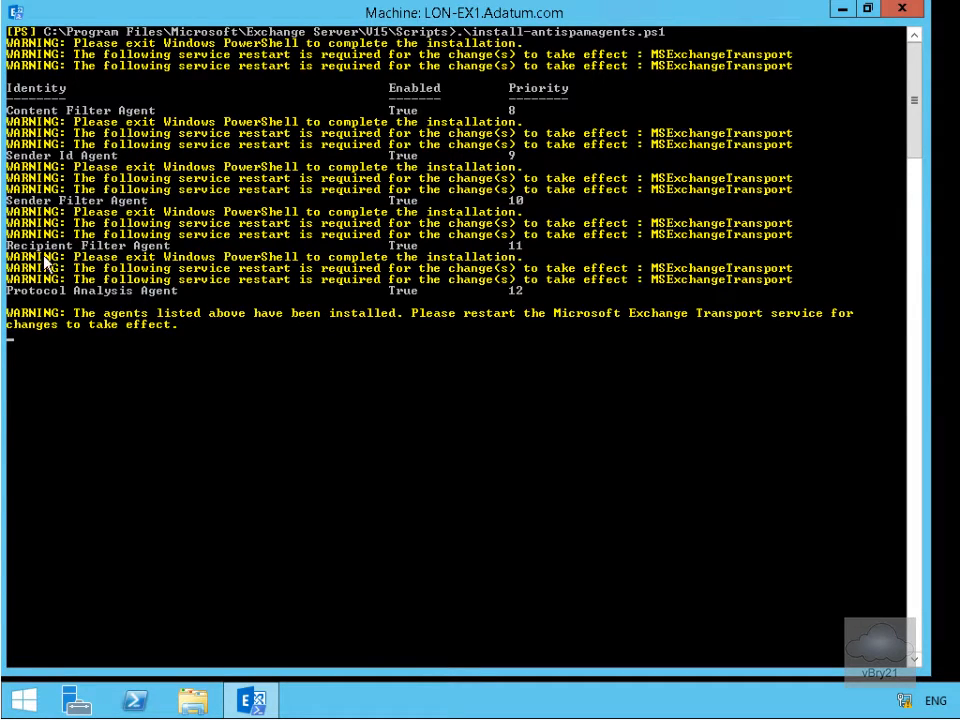
mouse_move(58, 308)
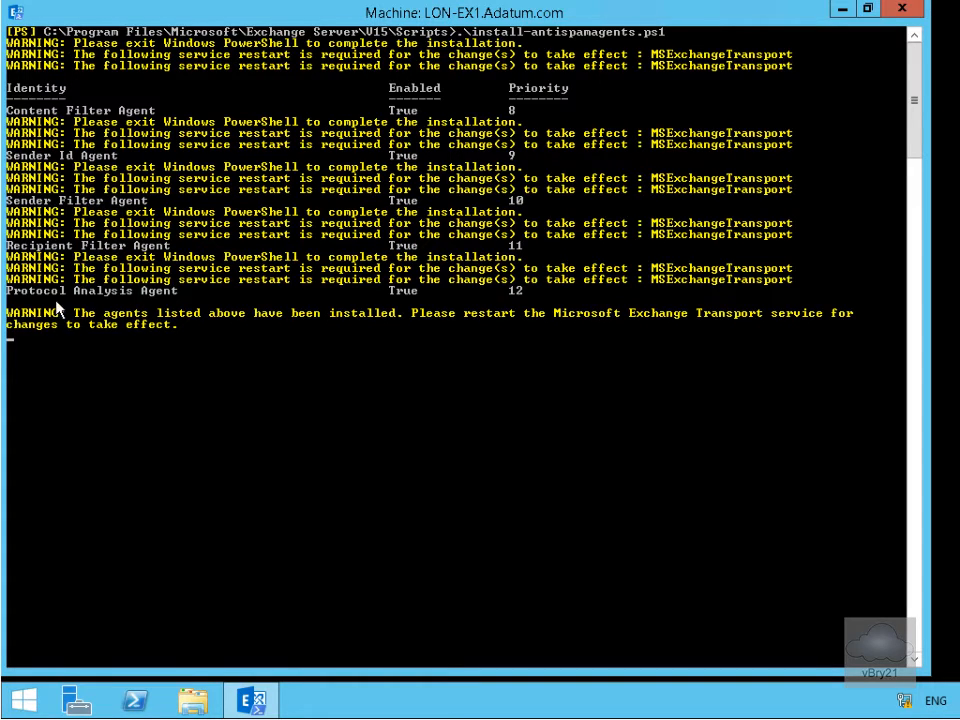
mouse_move(122, 300)
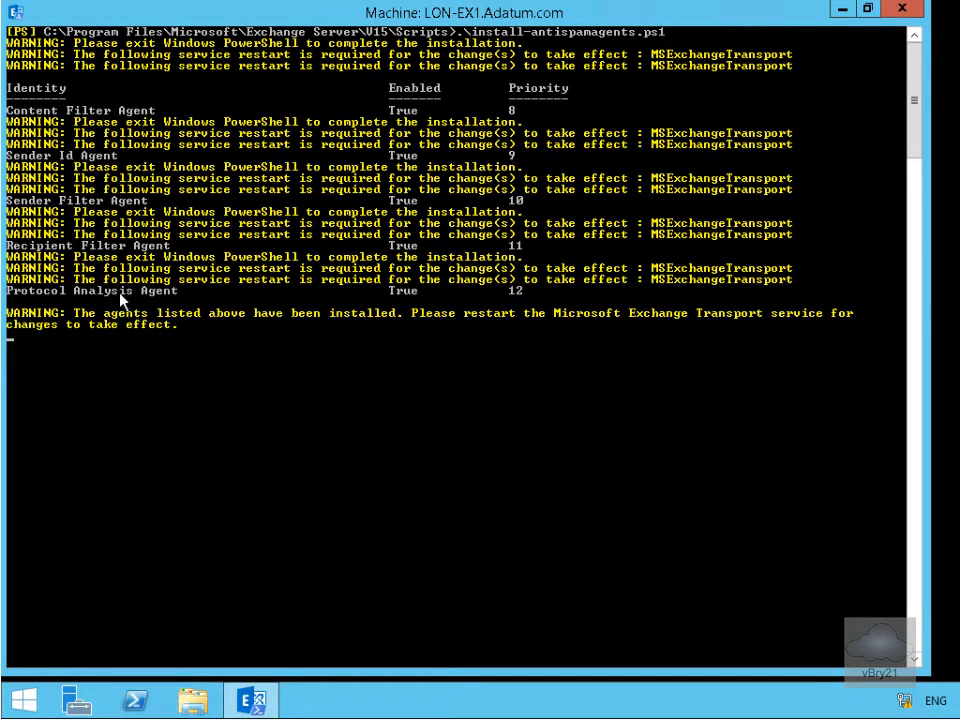
mouse_move(180, 336)
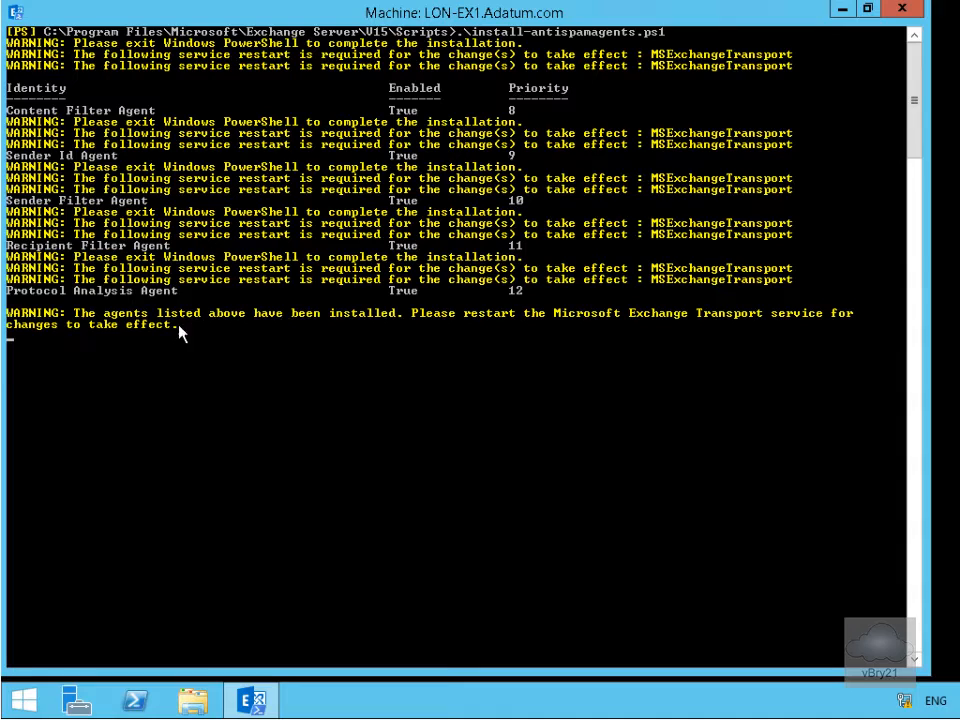
mouse_move(570, 336)
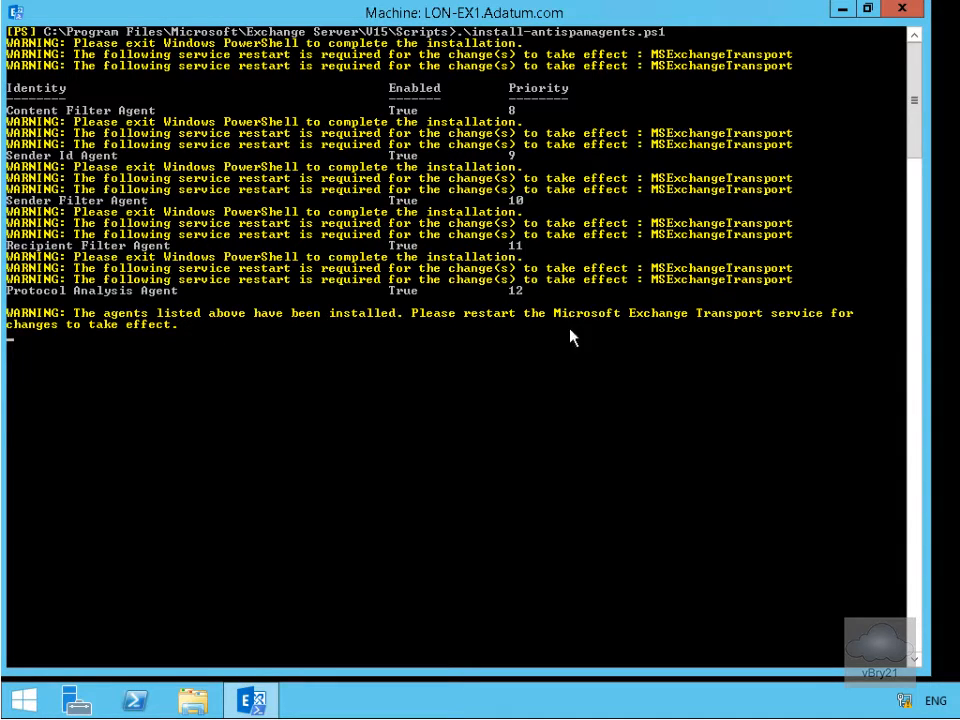
mouse_move(90, 348)
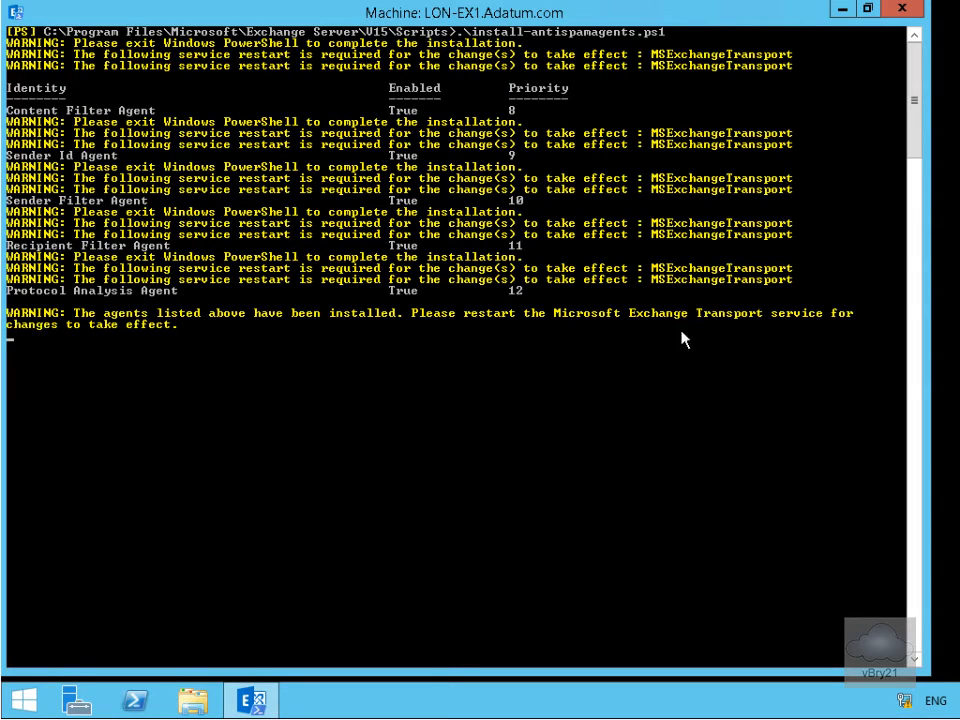
mouse_move(656, 412)
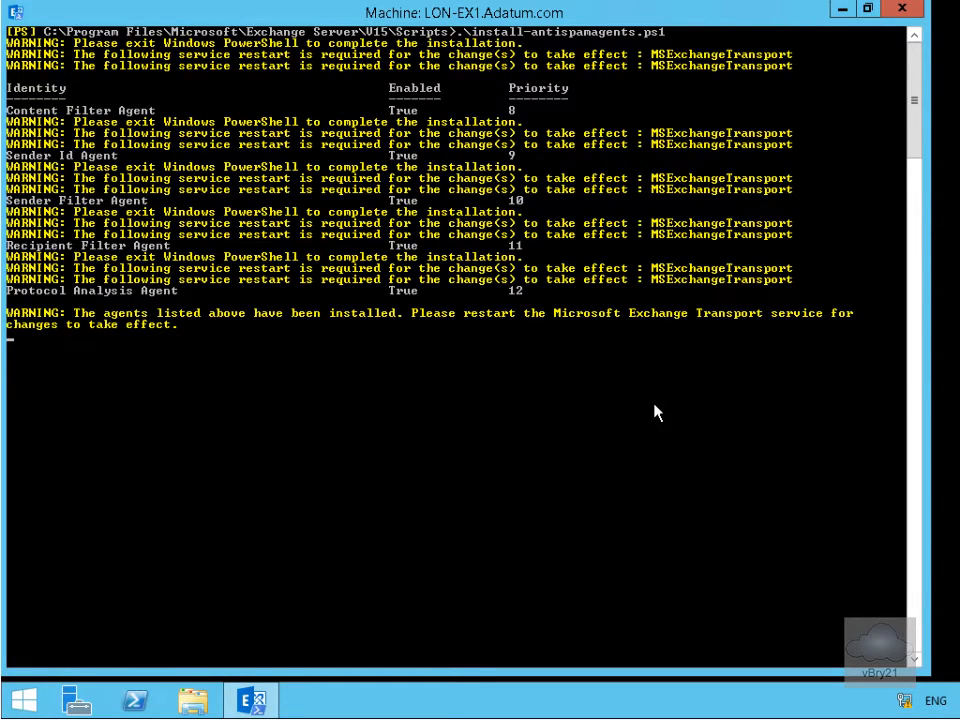
- Clear the console and run Restart-Service MSExchangeTransport so the agents take effect
text(cls)
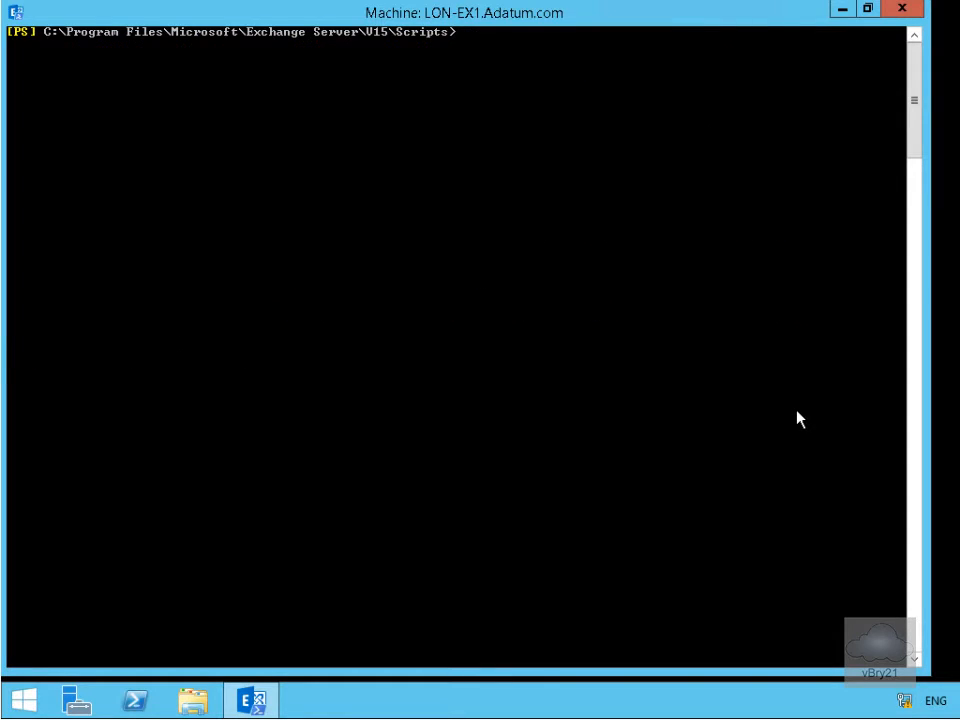
text(Restart-Service MSExchangeTransport)
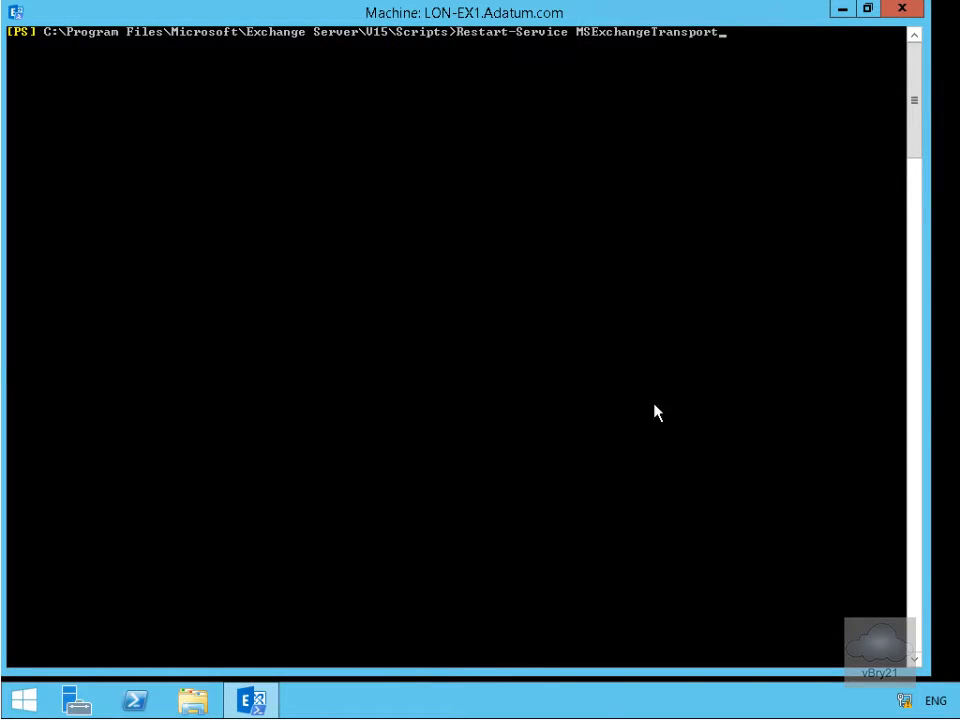
mouse_move(504, 64)
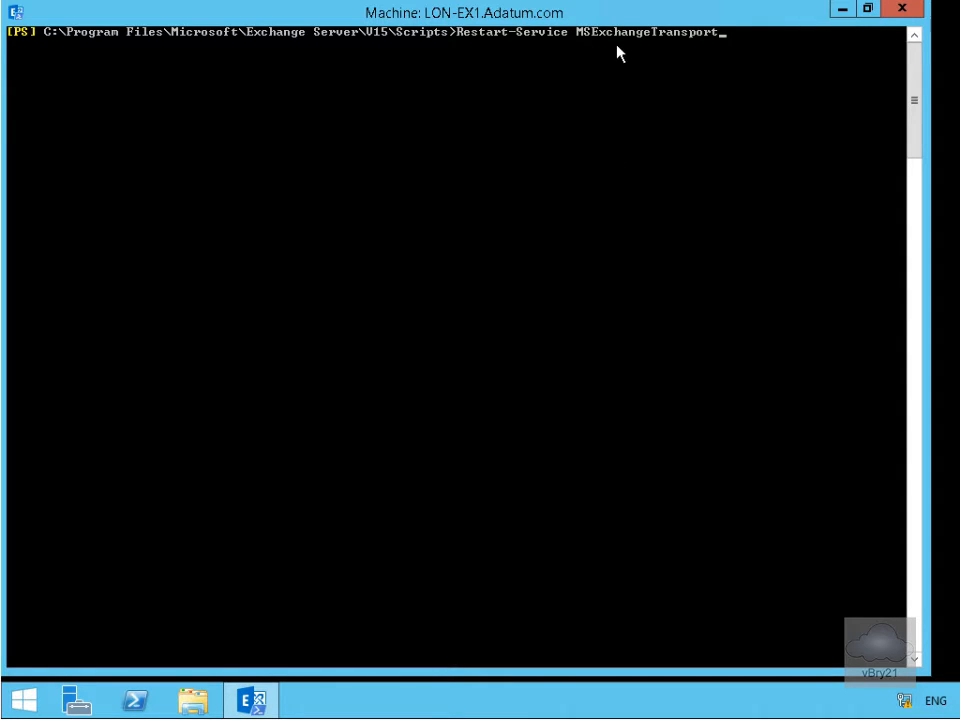
mouse_move(718, 68)
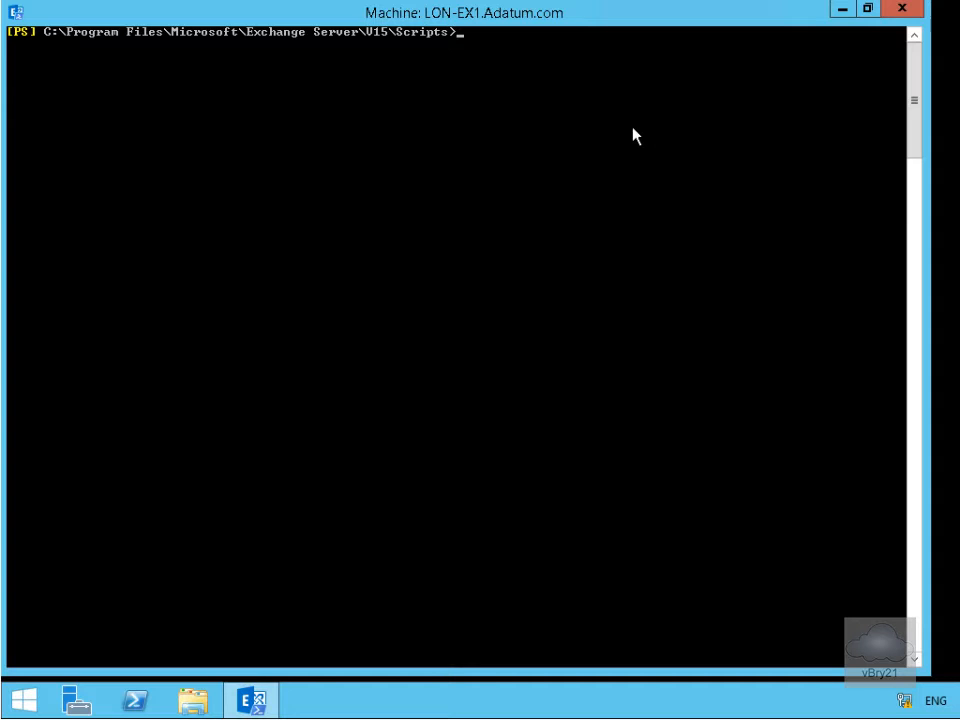
- Run Set-TransportConfig adding 172.16.0.14 and 172.16.0.15 as InternalSMTPServers
text(Set-TransportConfig -InternalSMTPServers @{add= "172.16.0.14","172.16.0.15"})
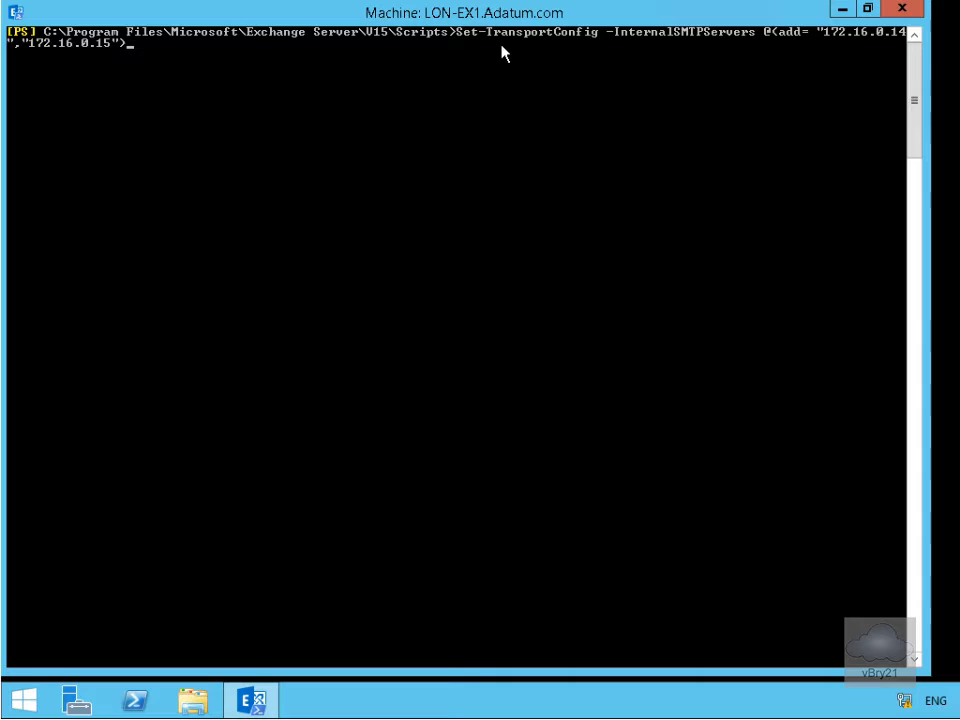
mouse_move(660, 56)
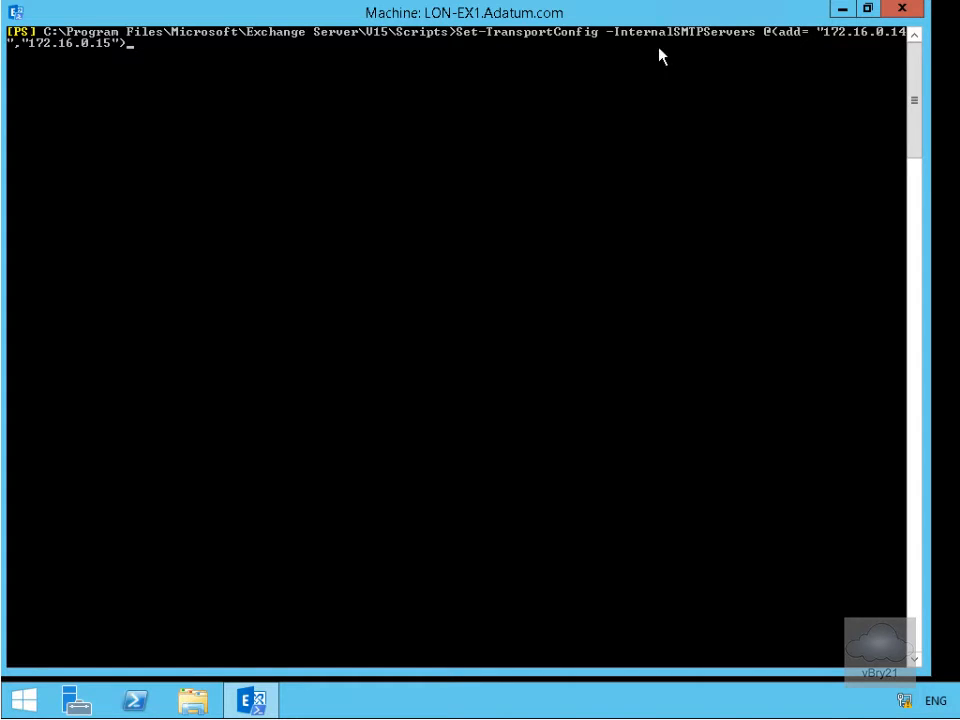
mouse_move(800, 70)
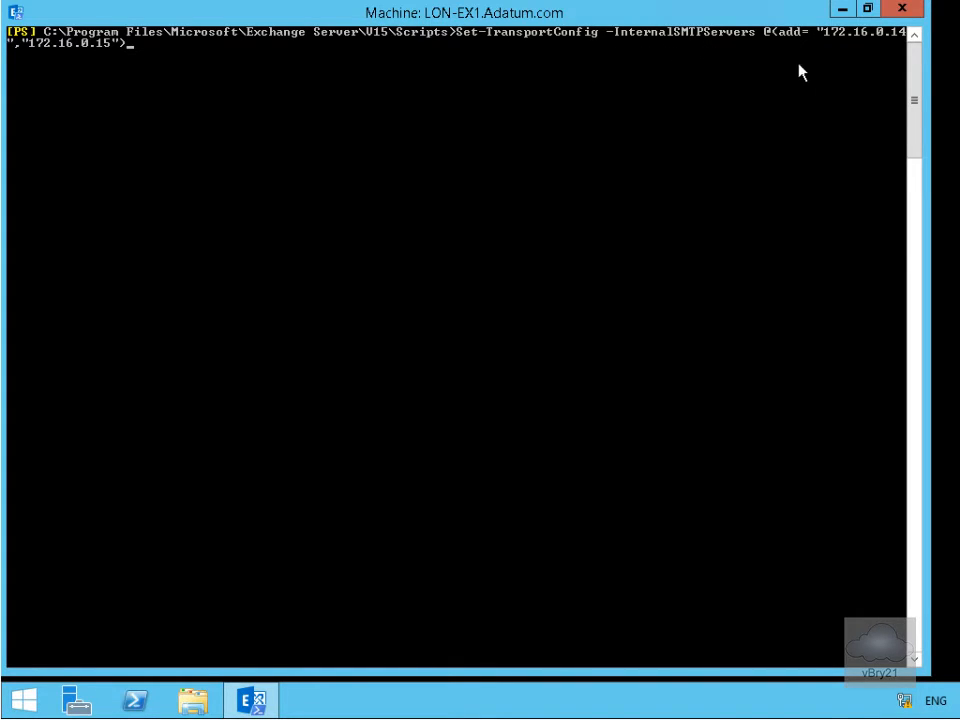
mouse_move(868, 48)
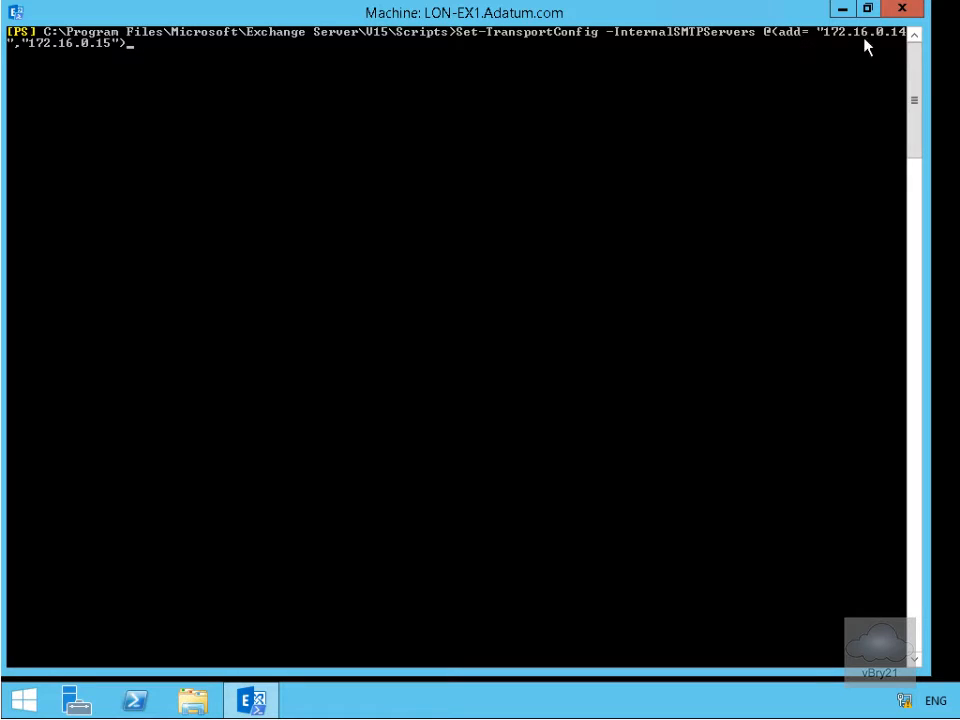
mouse_move(84, 68)
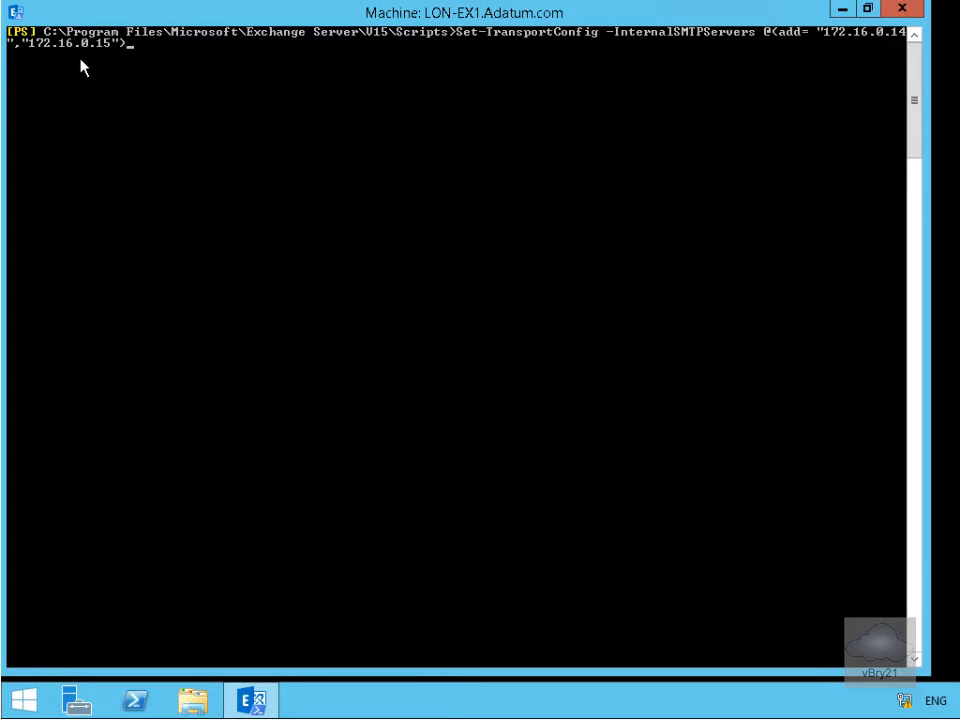
mouse_move(144, 74)
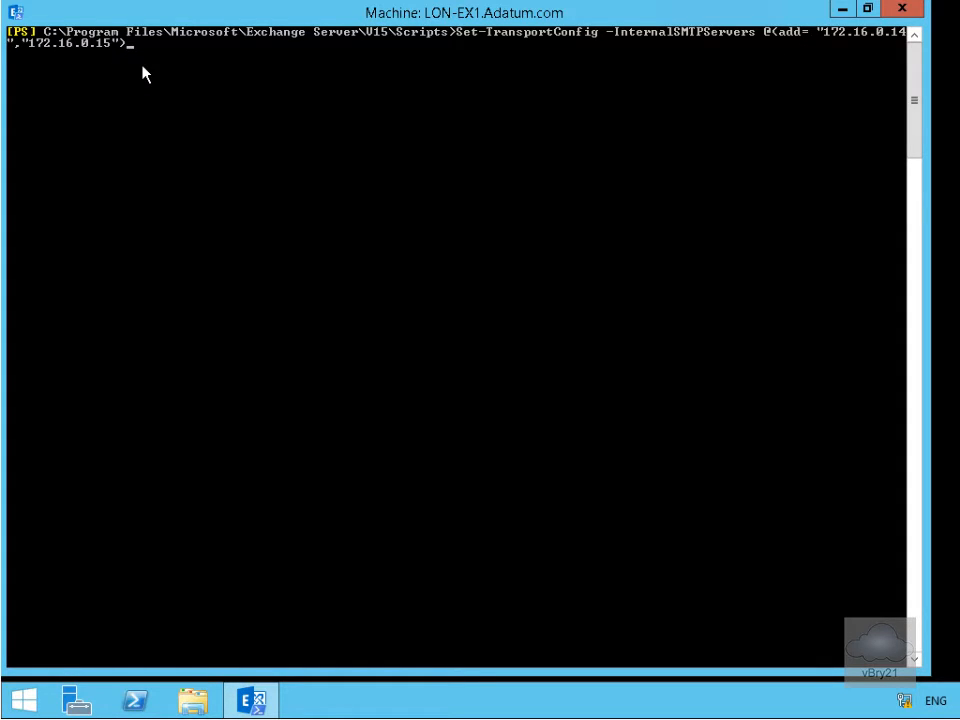
mouse_move(616, 264)
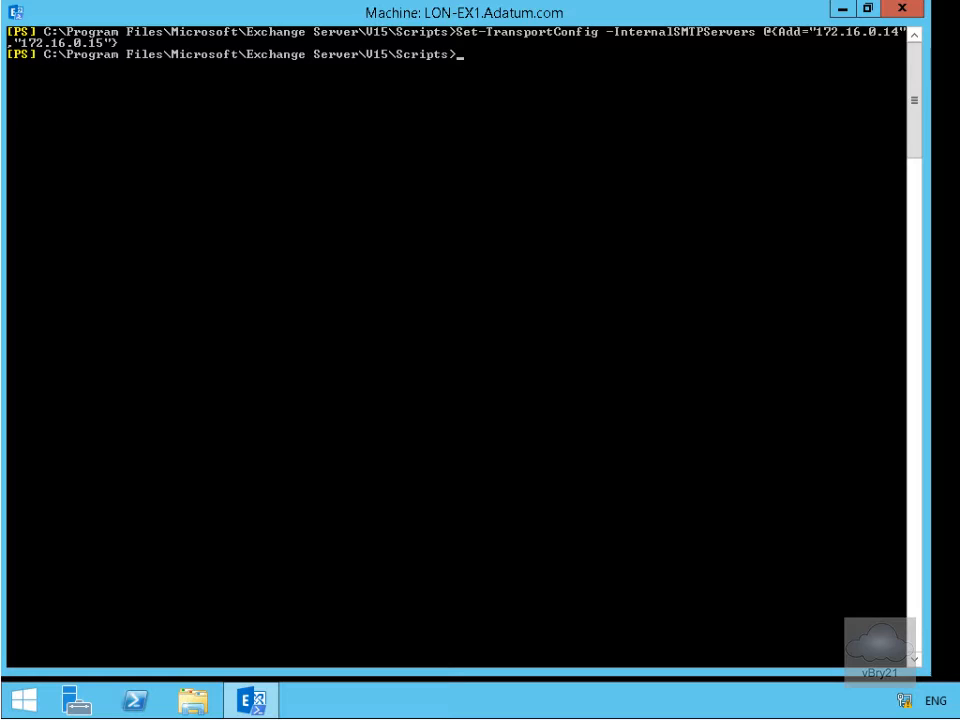
click(500, 388)
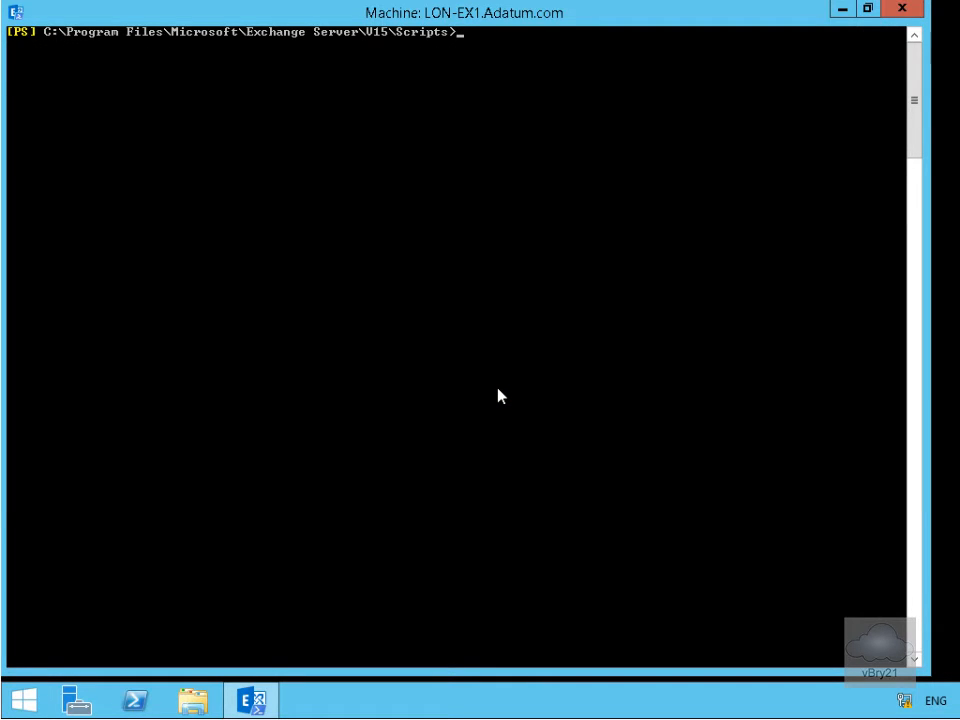
text(Get-TransportAgent)
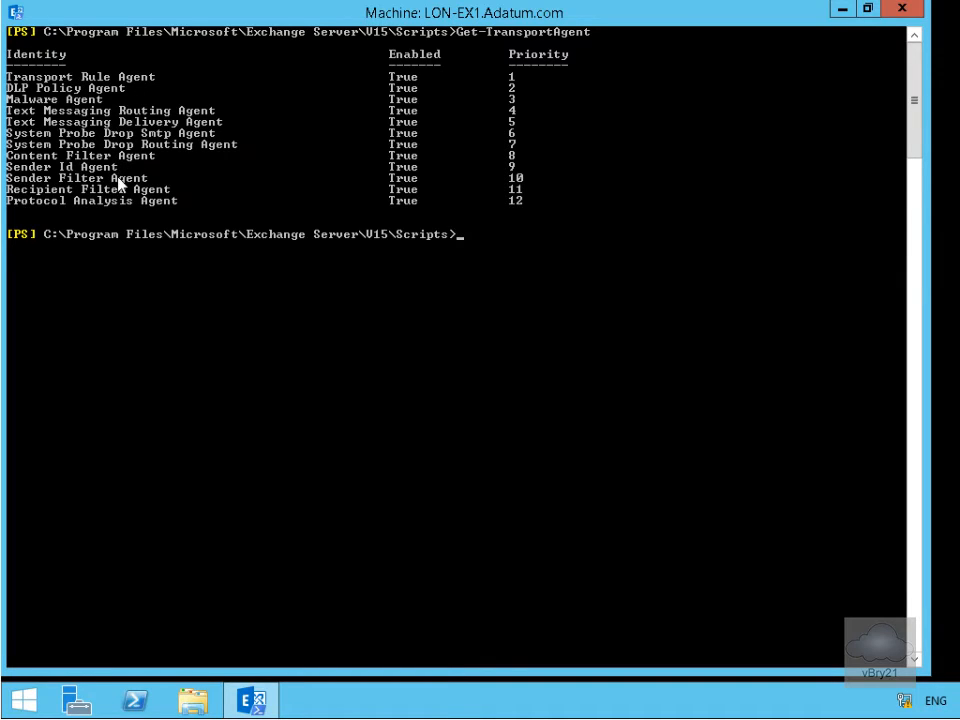
mouse_move(120, 200)
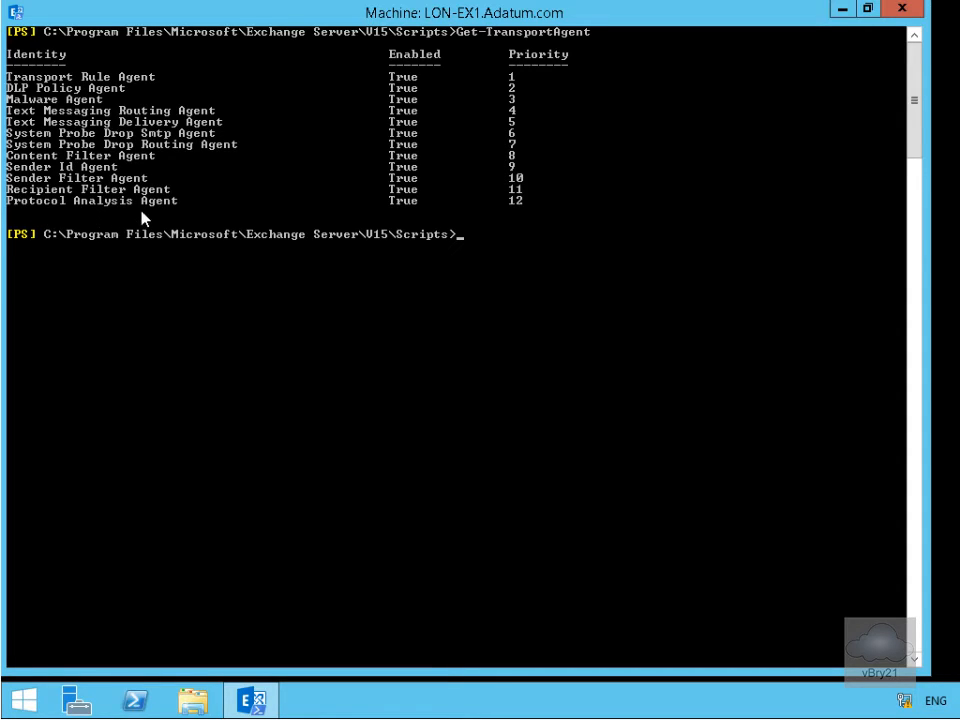
mouse_move(420, 140)
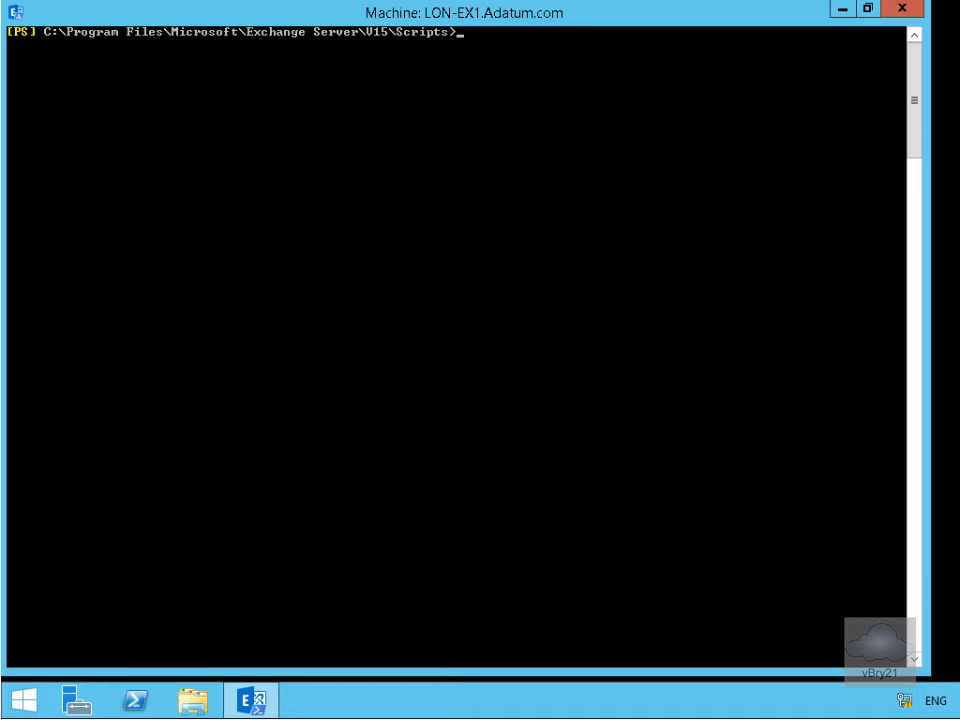
text(Get-ContentFilterConfig | fl enabled)
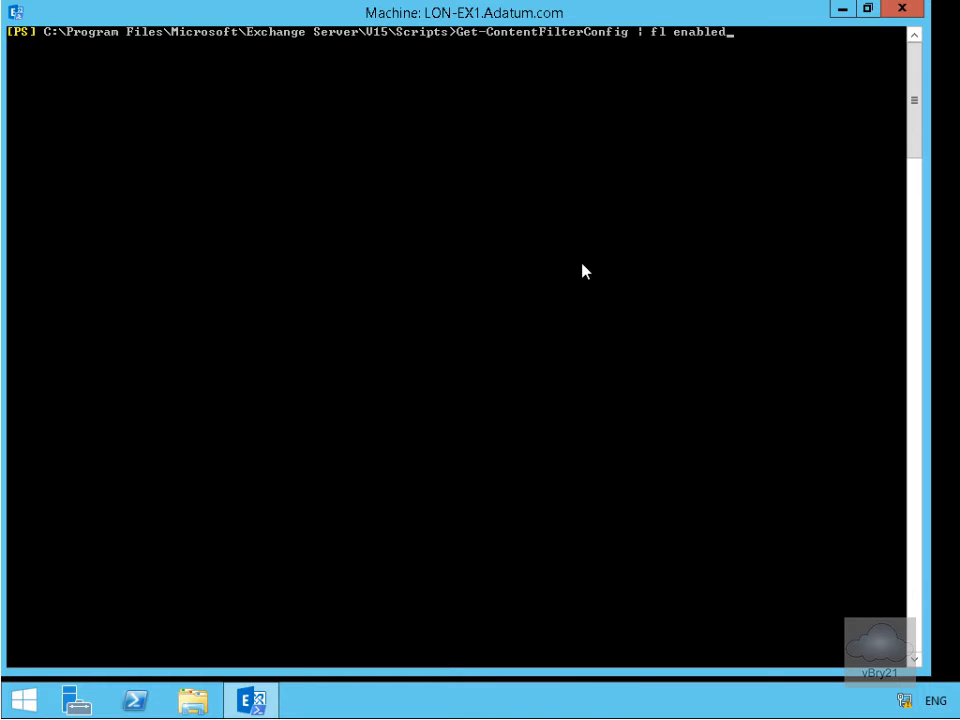
mouse_move(498, 50)
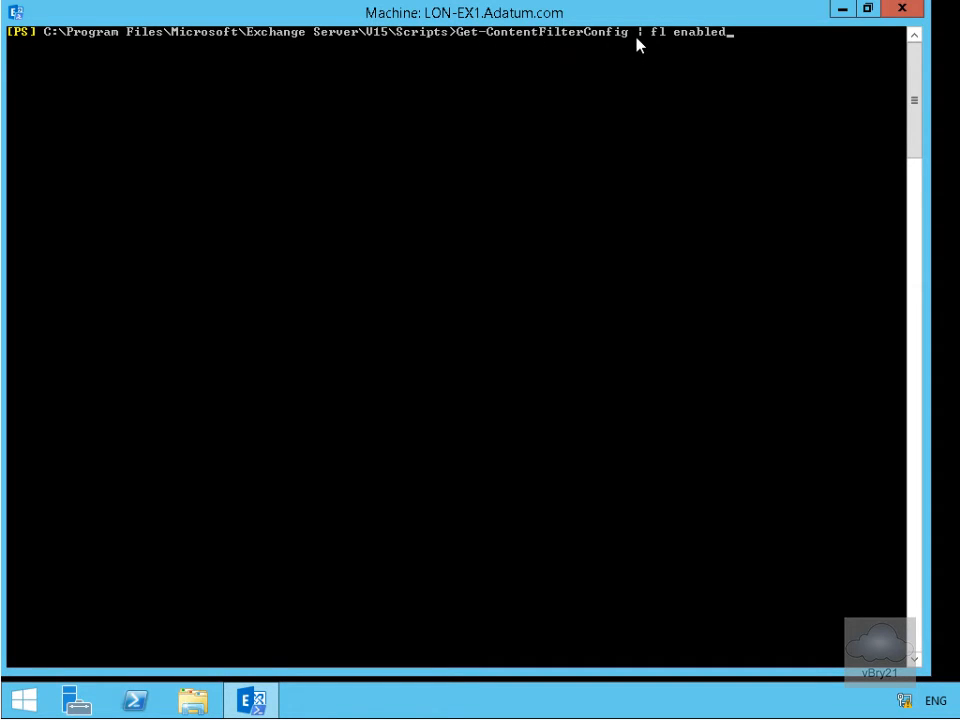
mouse_move(688, 104)
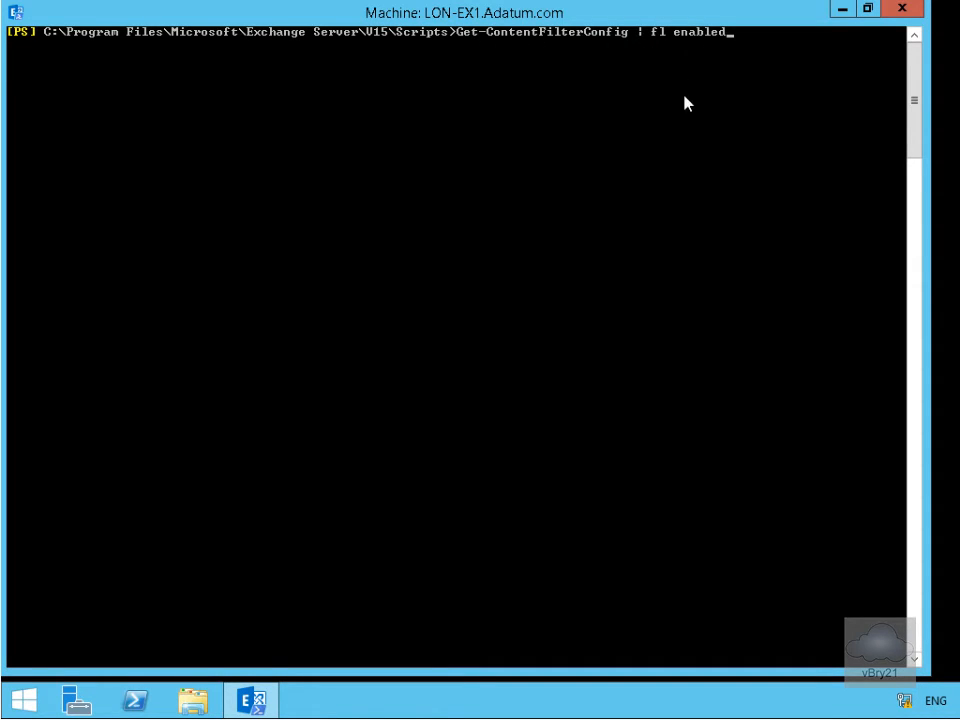
mouse_move(658, 100)
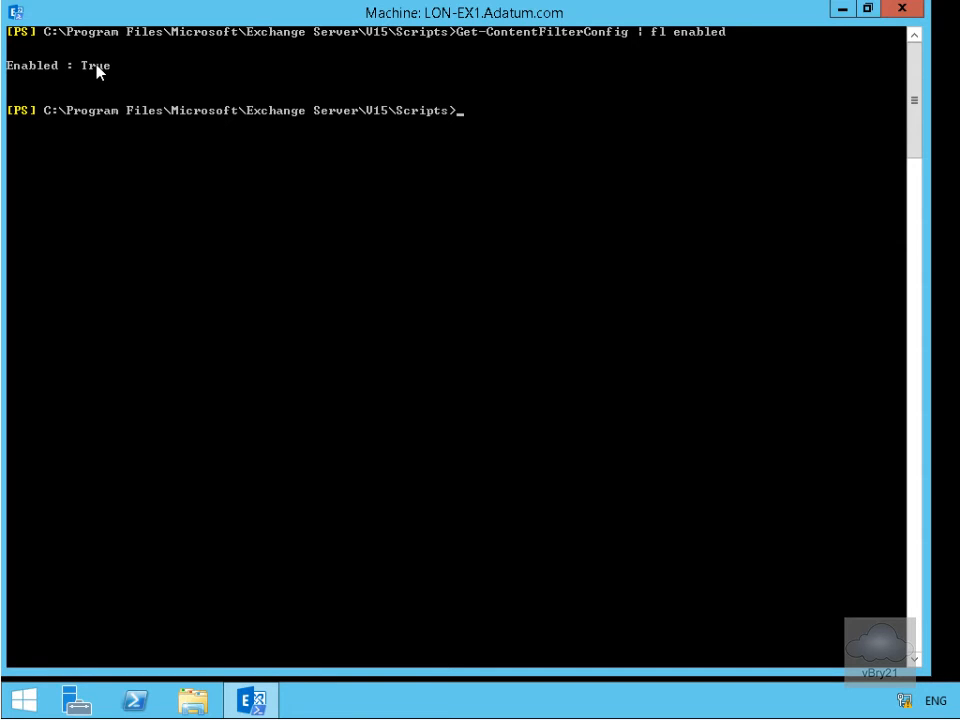
text(cl)
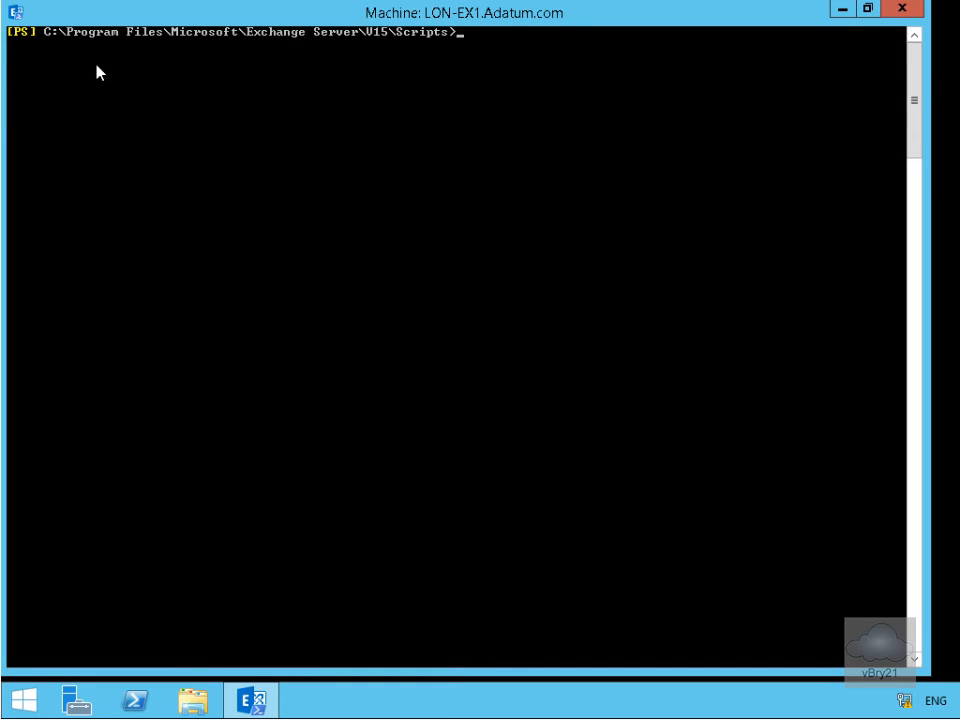
- Add "poker results" as a Badword and "Report document" as a Goodword via Add-ContentFilterPhrase
text(Add-ContentFilterPhrase -Influence Badword -Phrase "poker results")
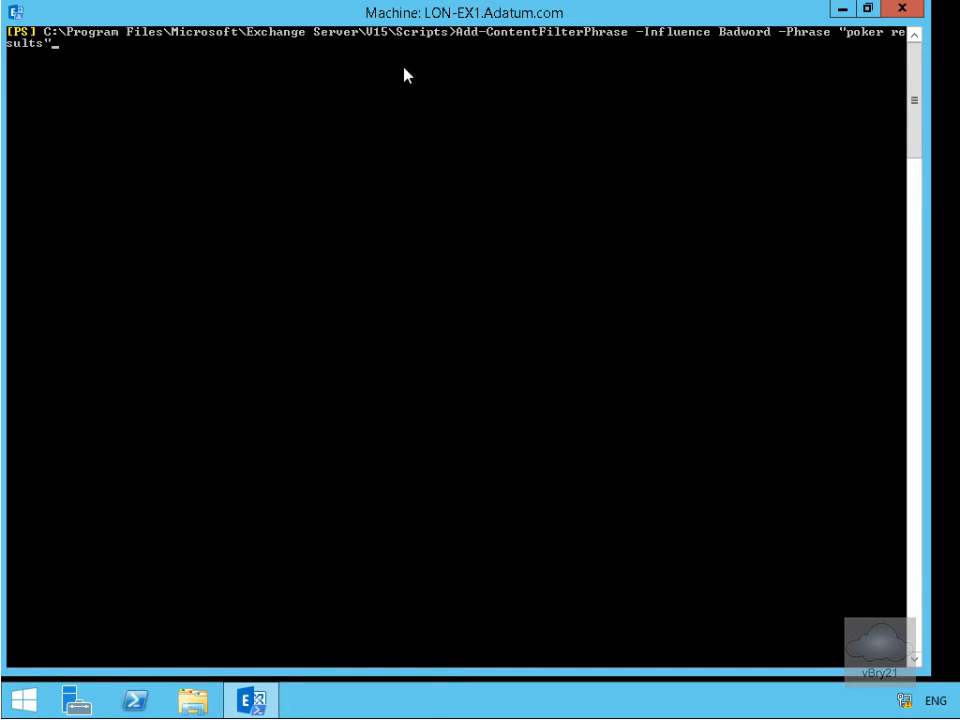
mouse_move(612, 50)
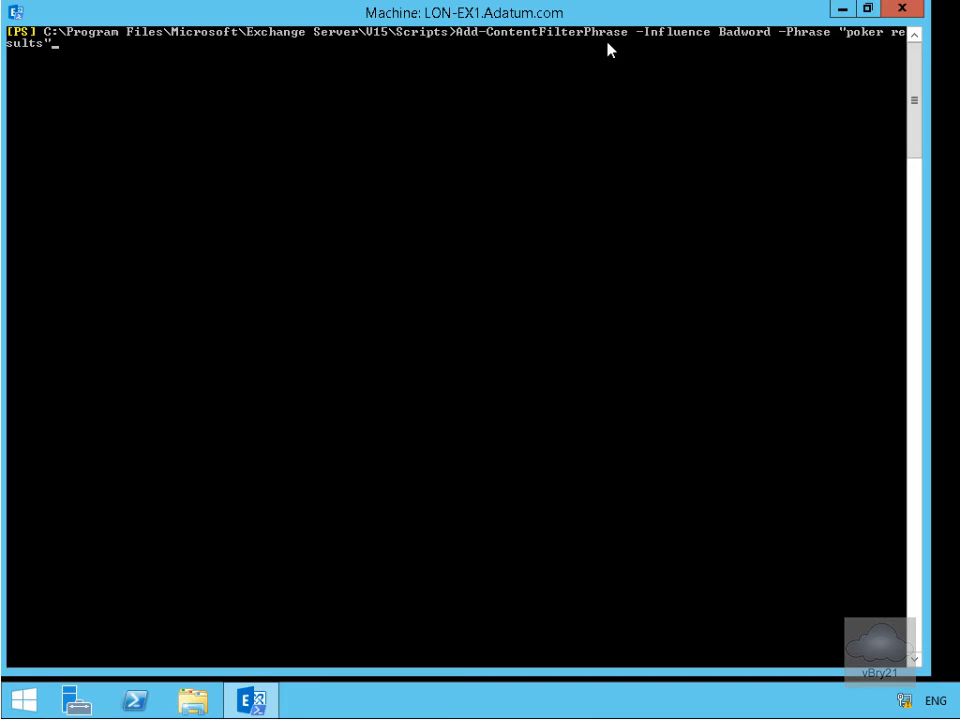
mouse_move(784, 56)
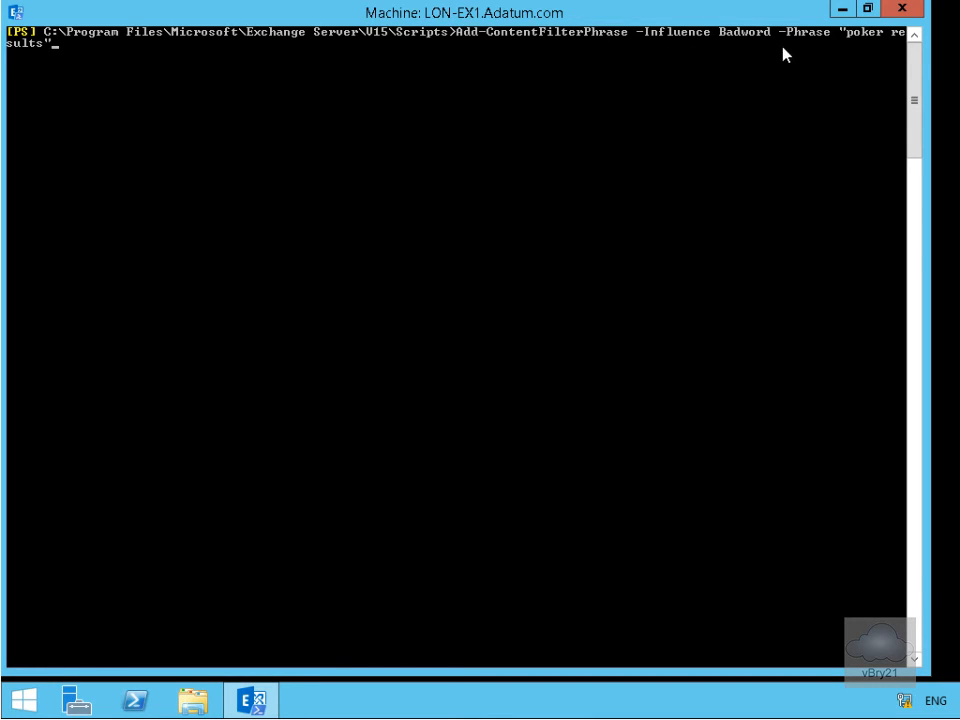
mouse_move(596, 144)
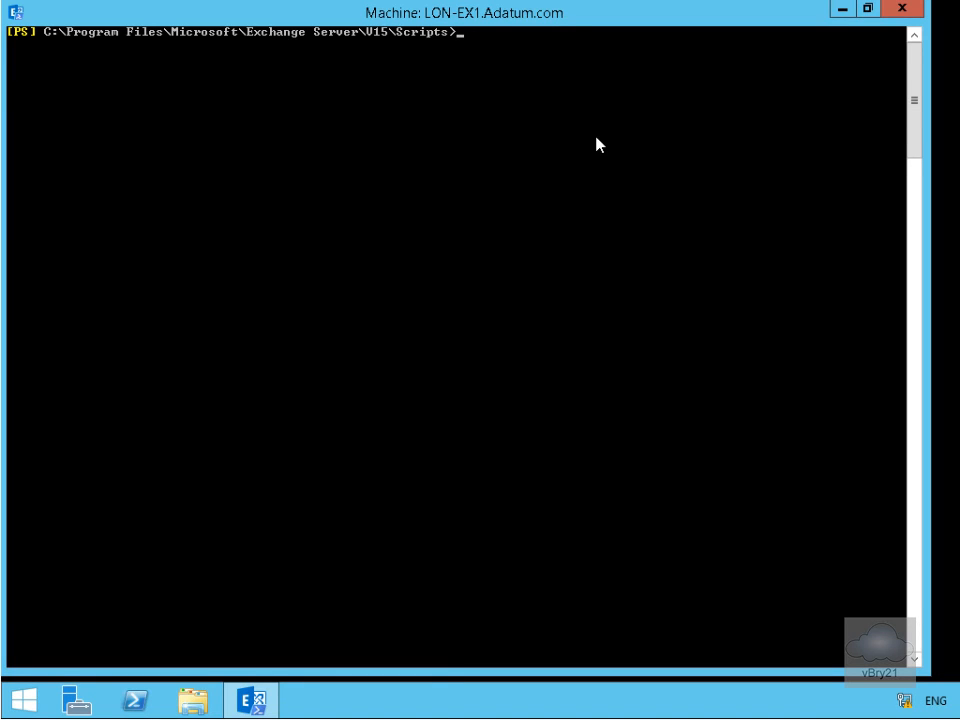
text(Add-ContentFilterPhrase -Influence Goodword -Phrase "Report document")
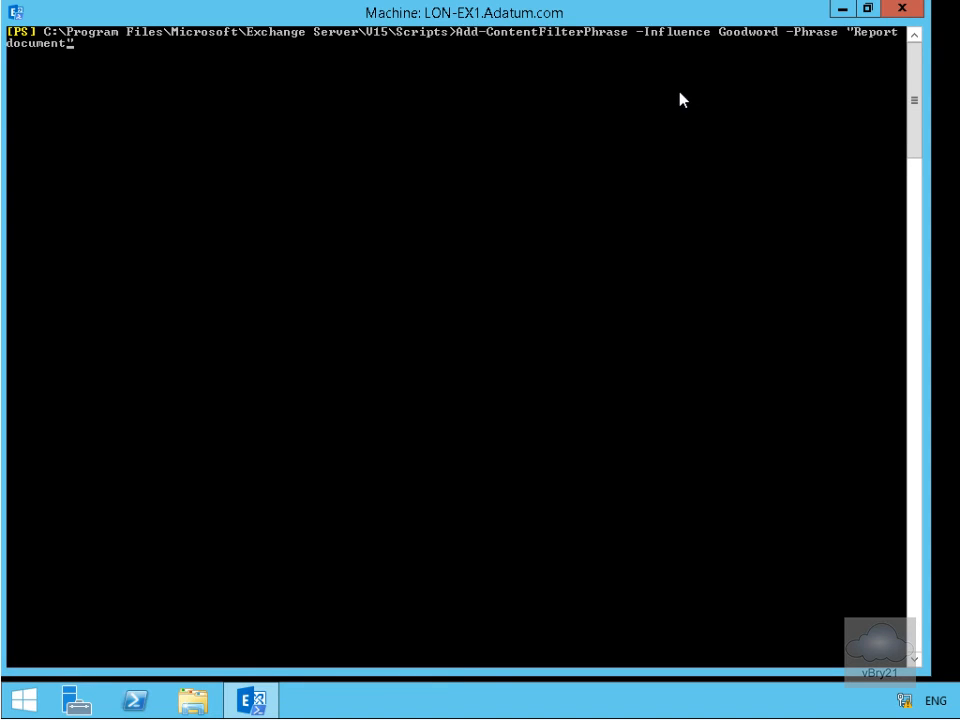
mouse_move(492, 54)
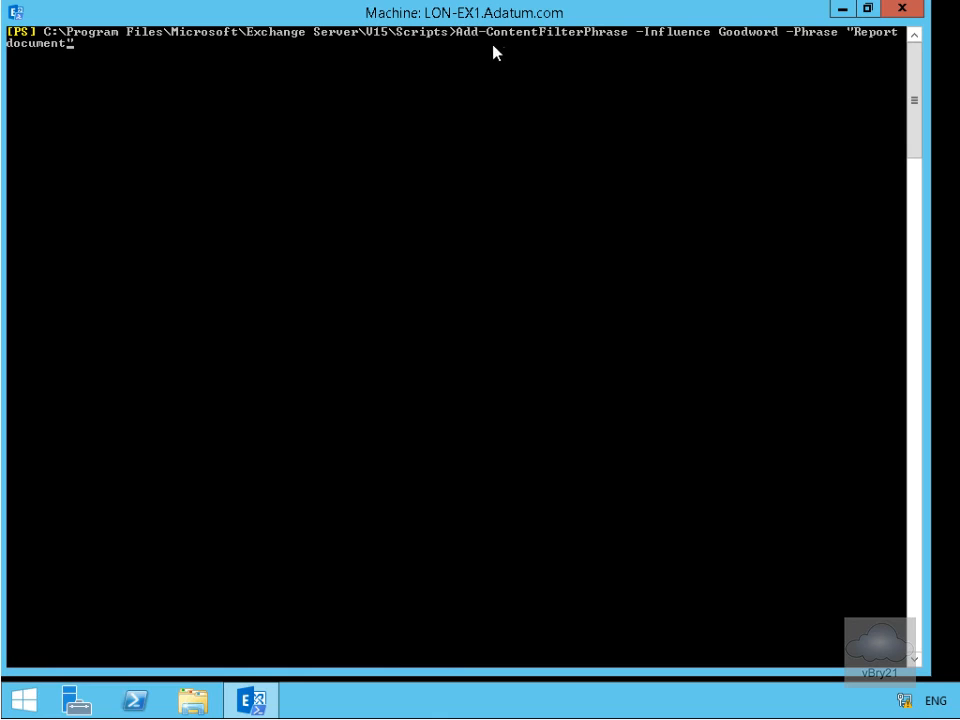
mouse_move(750, 78)
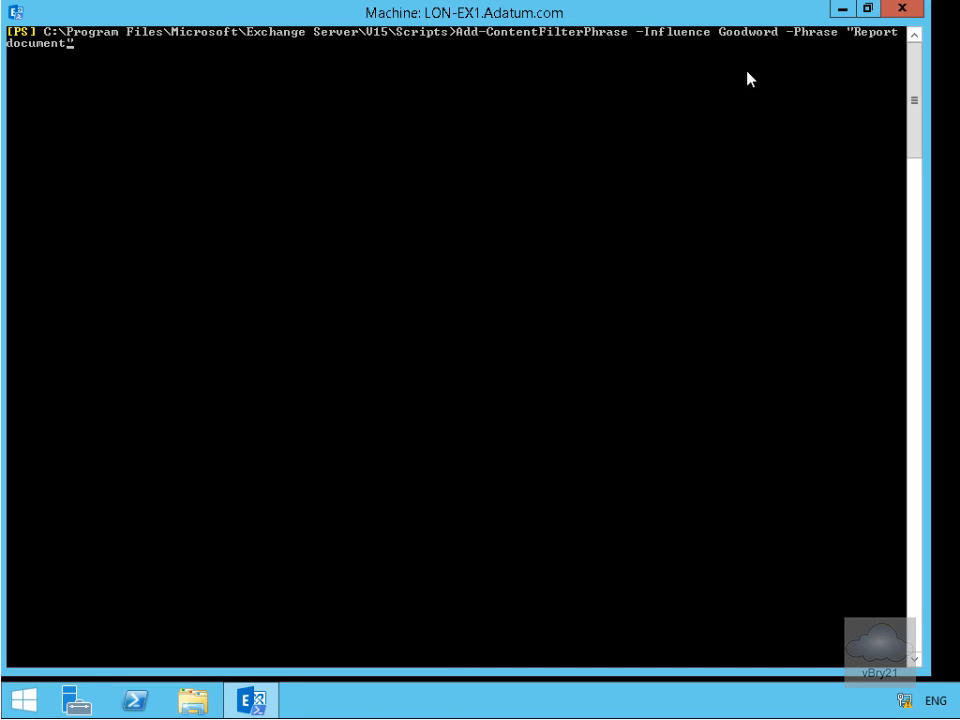
mouse_move(870, 56)
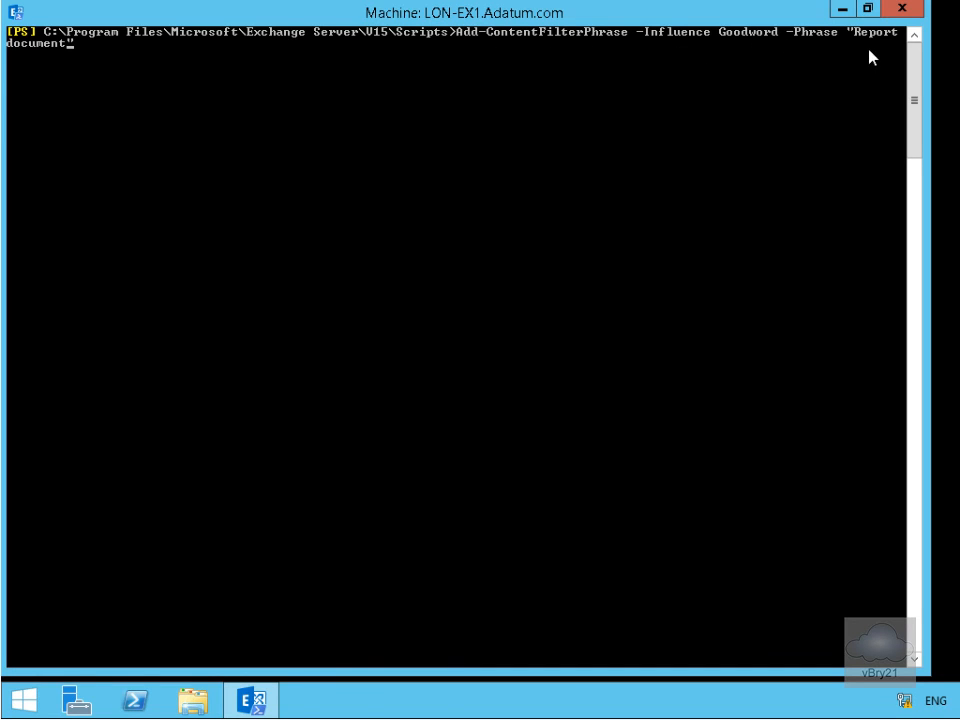
mouse_move(604, 176)
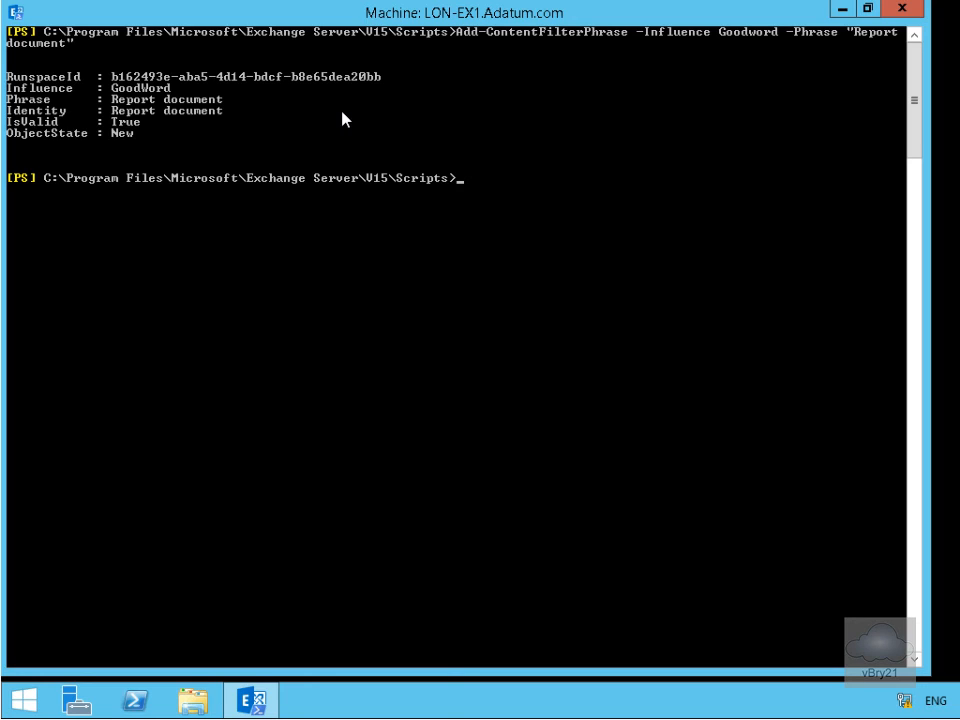
- Run Get-ContentFilterPhrase to list the Report document good word and poker results bad word
click(464, 262)
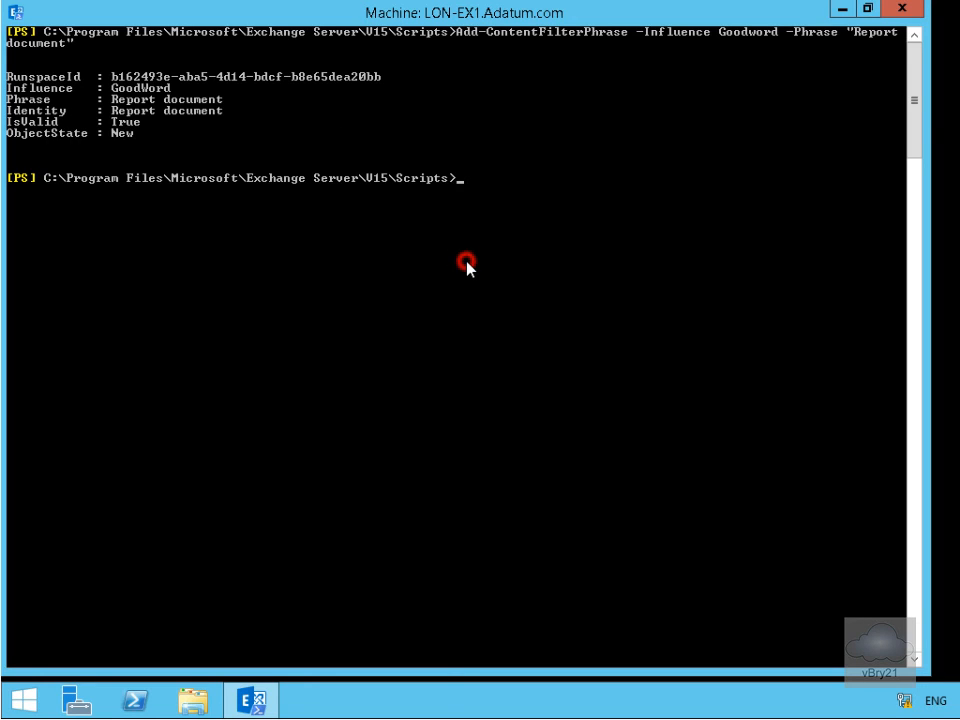
text(get)
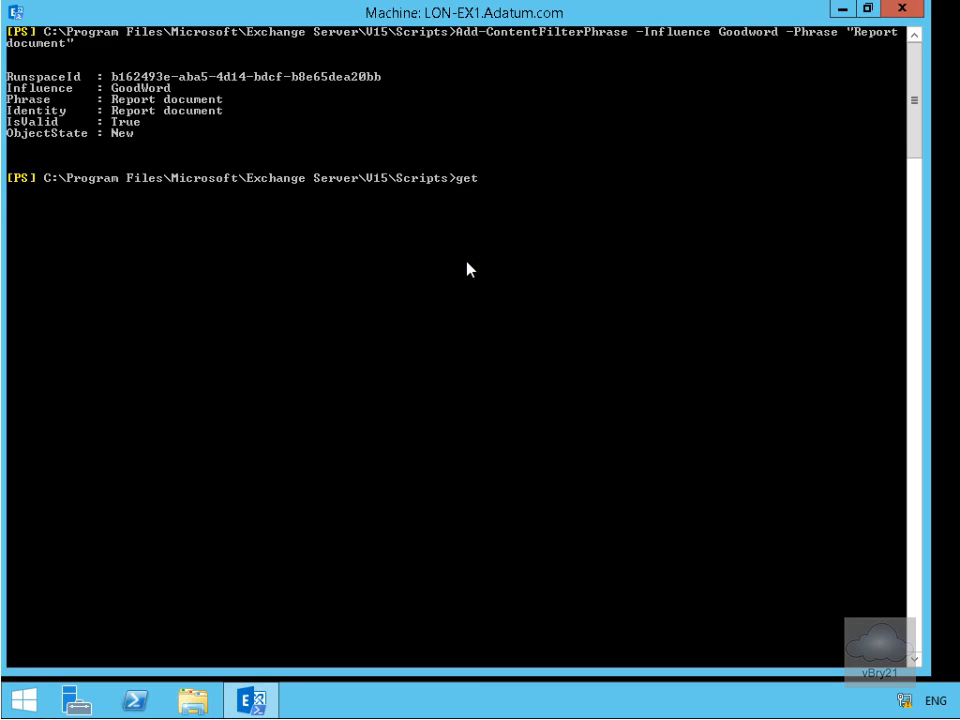
text(-contentfi)
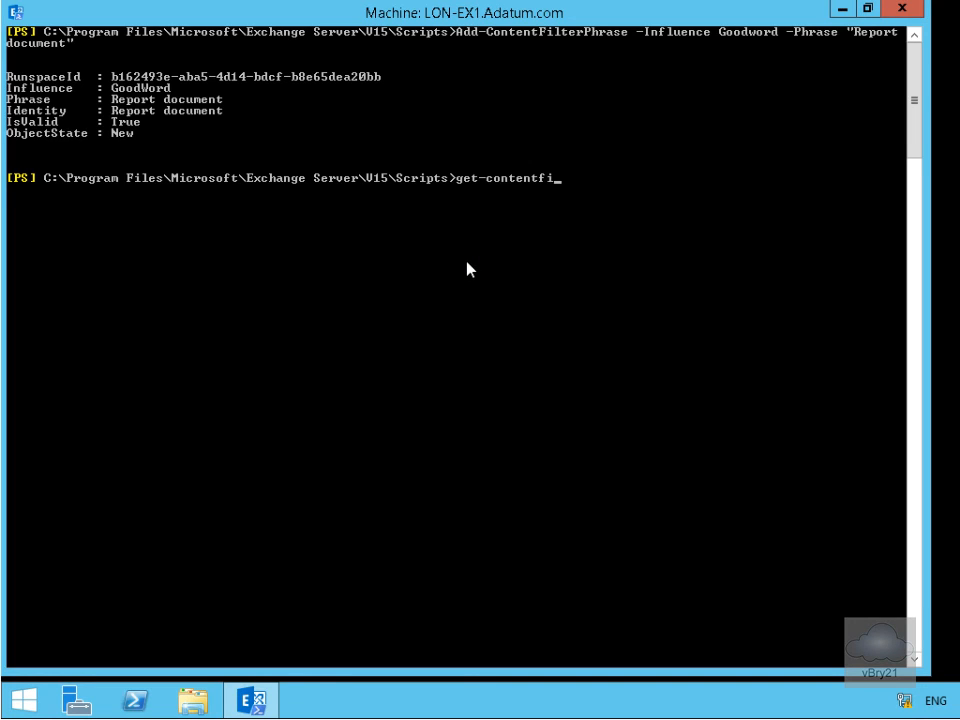
key(Tab)
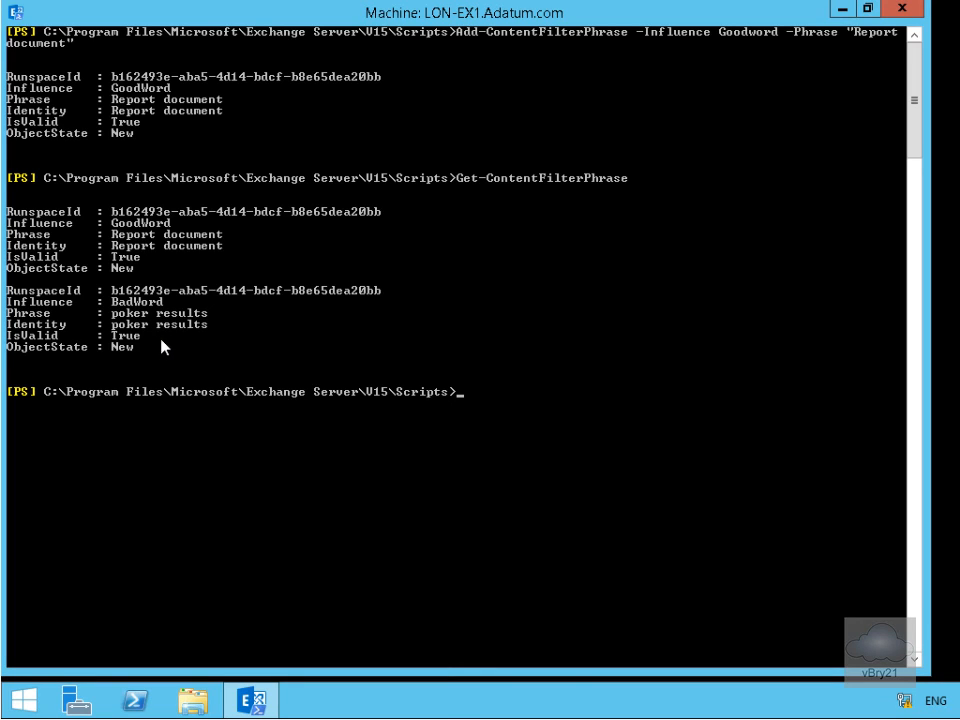
mouse_move(144, 288)
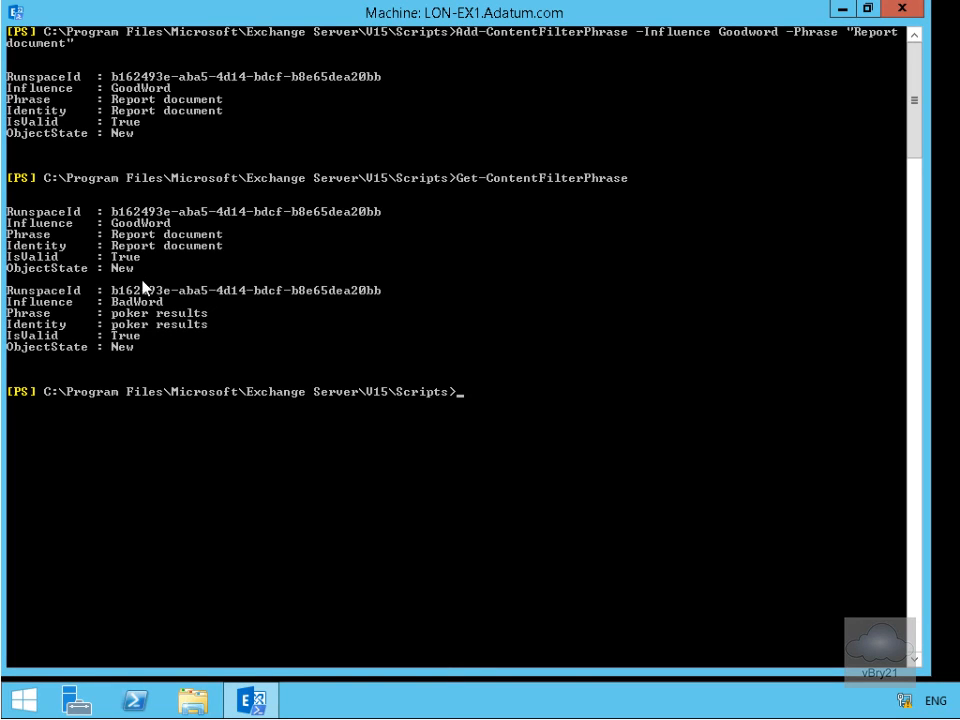